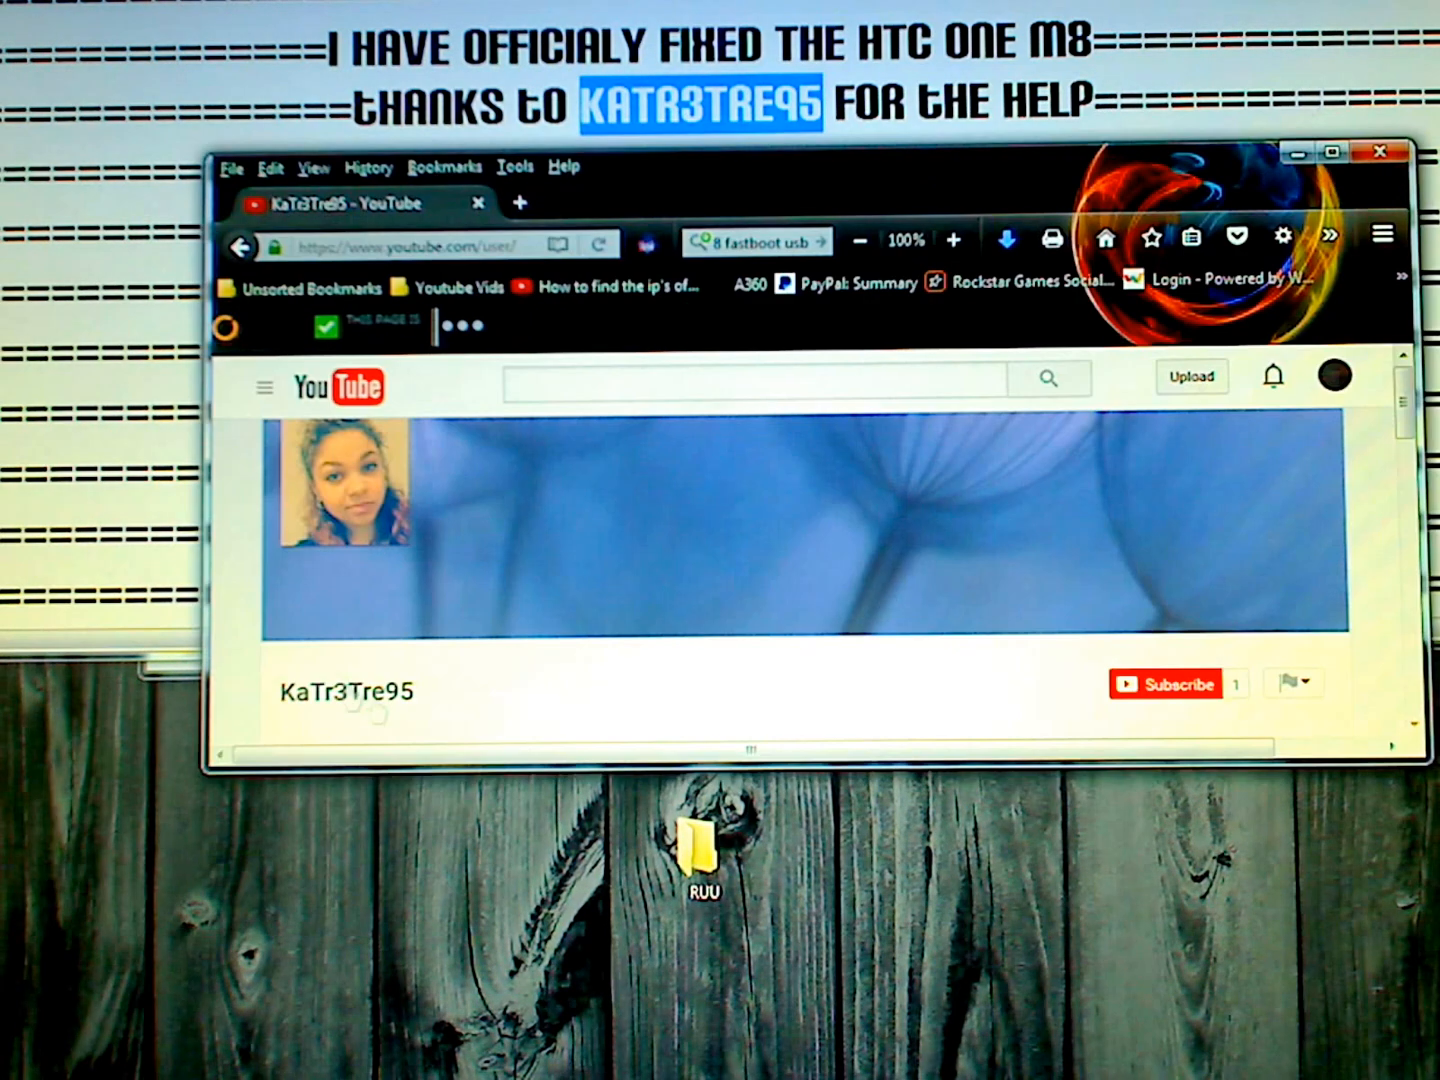
pyautogui.moveTo(1350, 184)
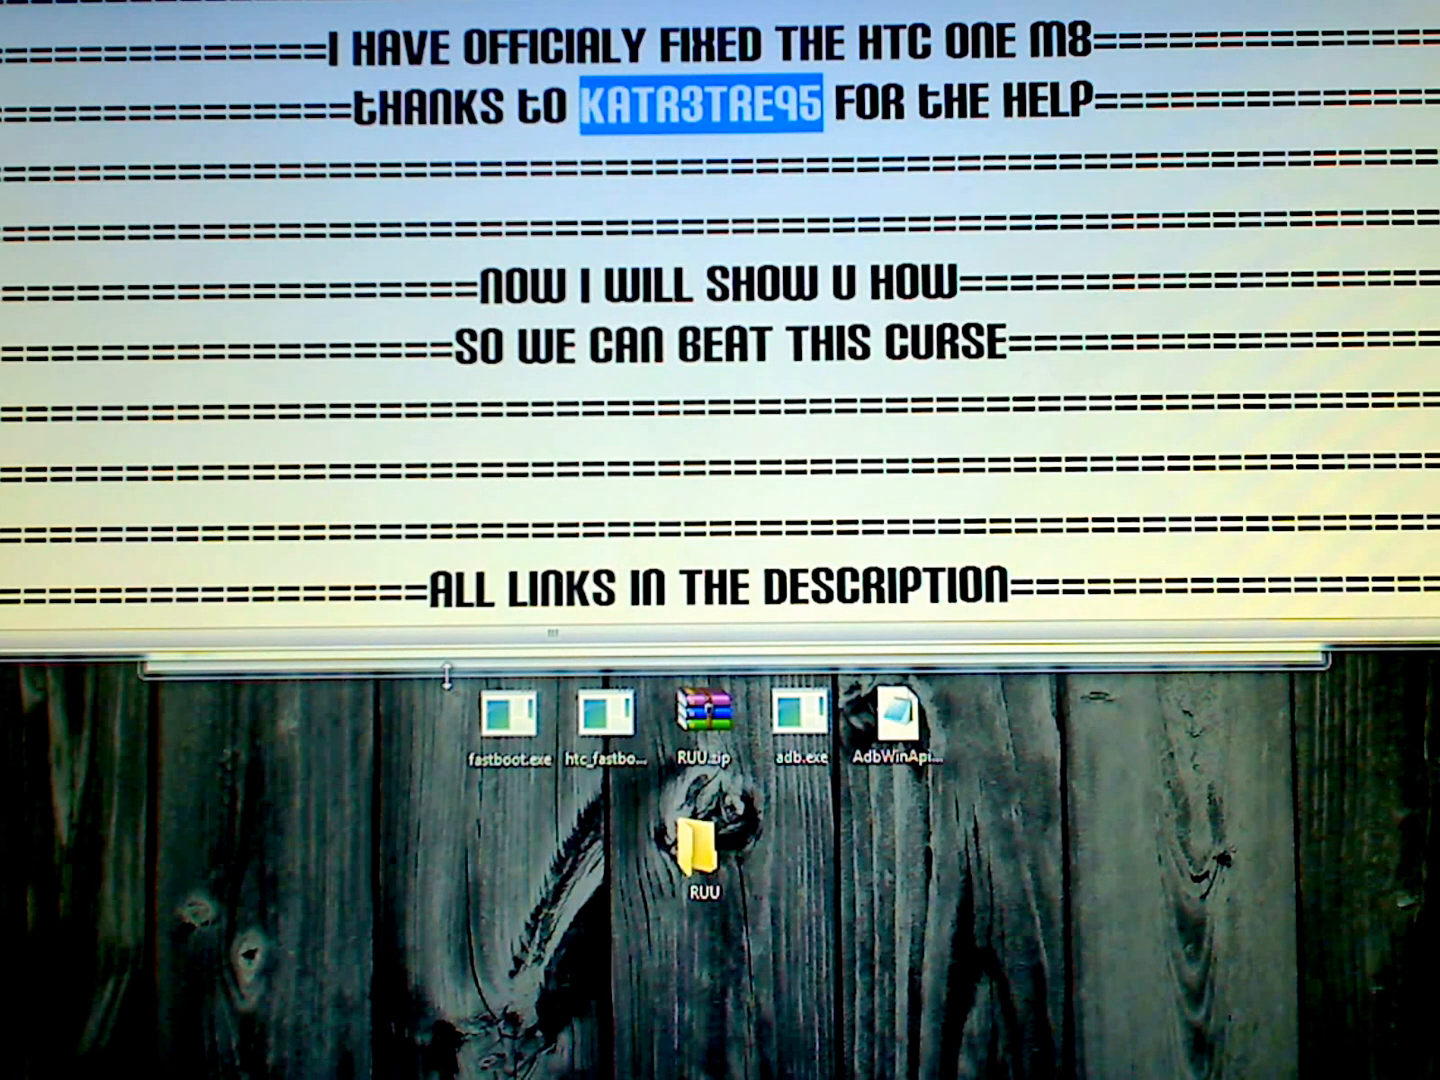
pyautogui.moveTo(424, 728)
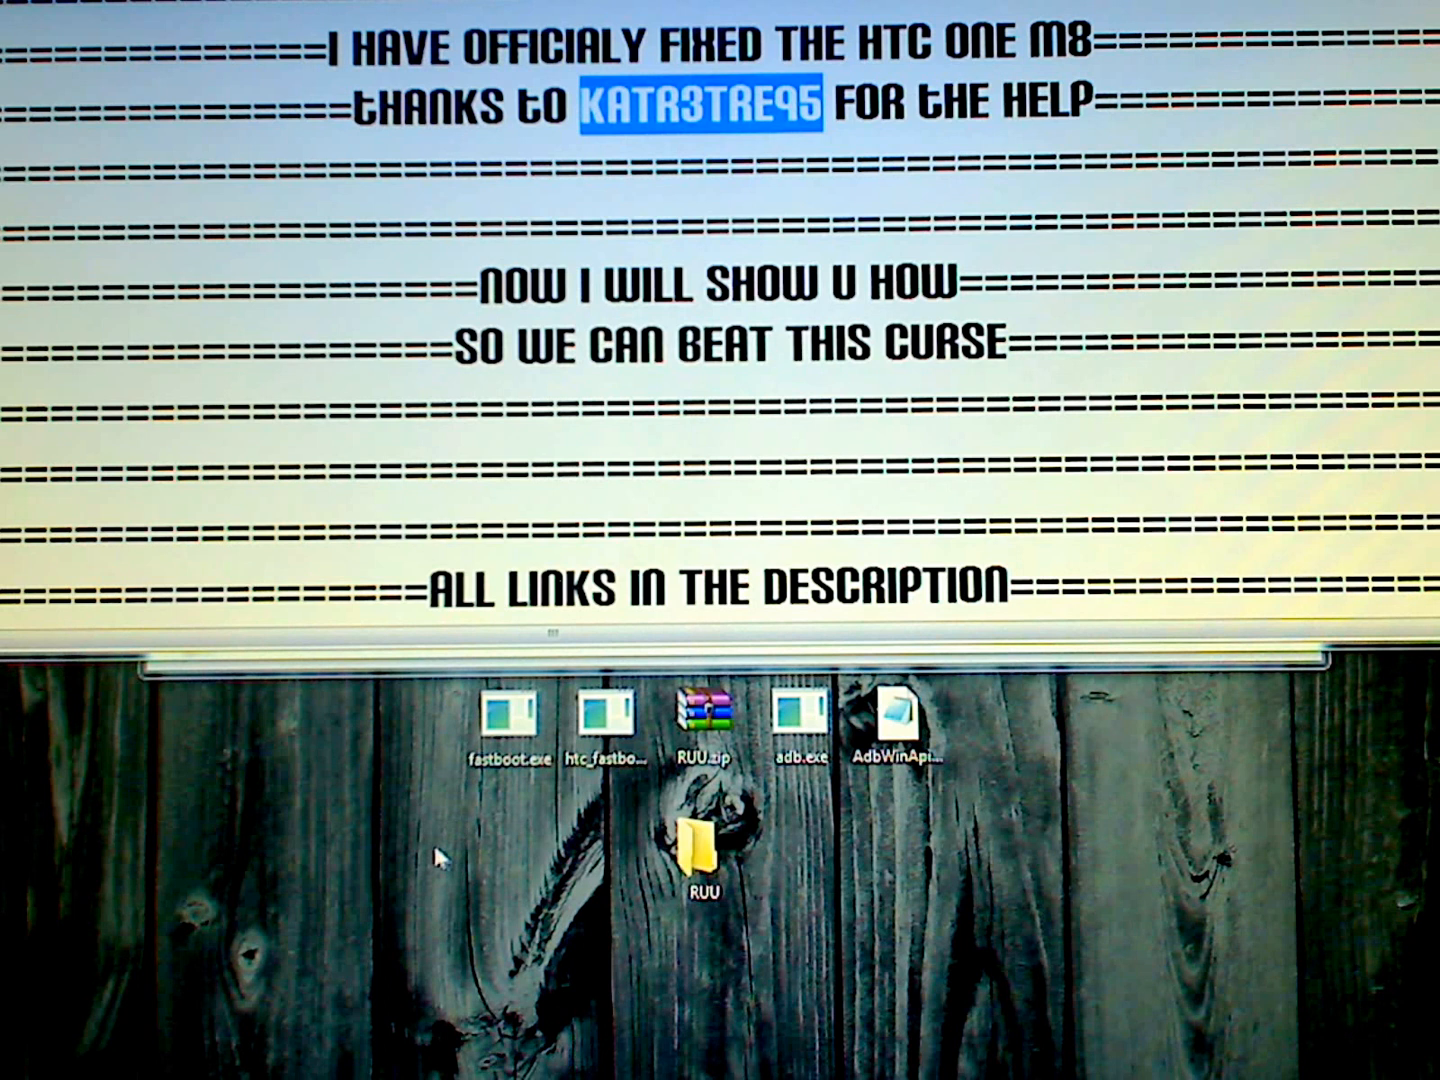
# Move fastboot.exe, htc_fastboot.exe, adb.exe, AdbWinApi.dll and RUU.zip into the RUU folder.
pyautogui.moveTo(450, 850); pyautogui.dragTo(1040, 730)
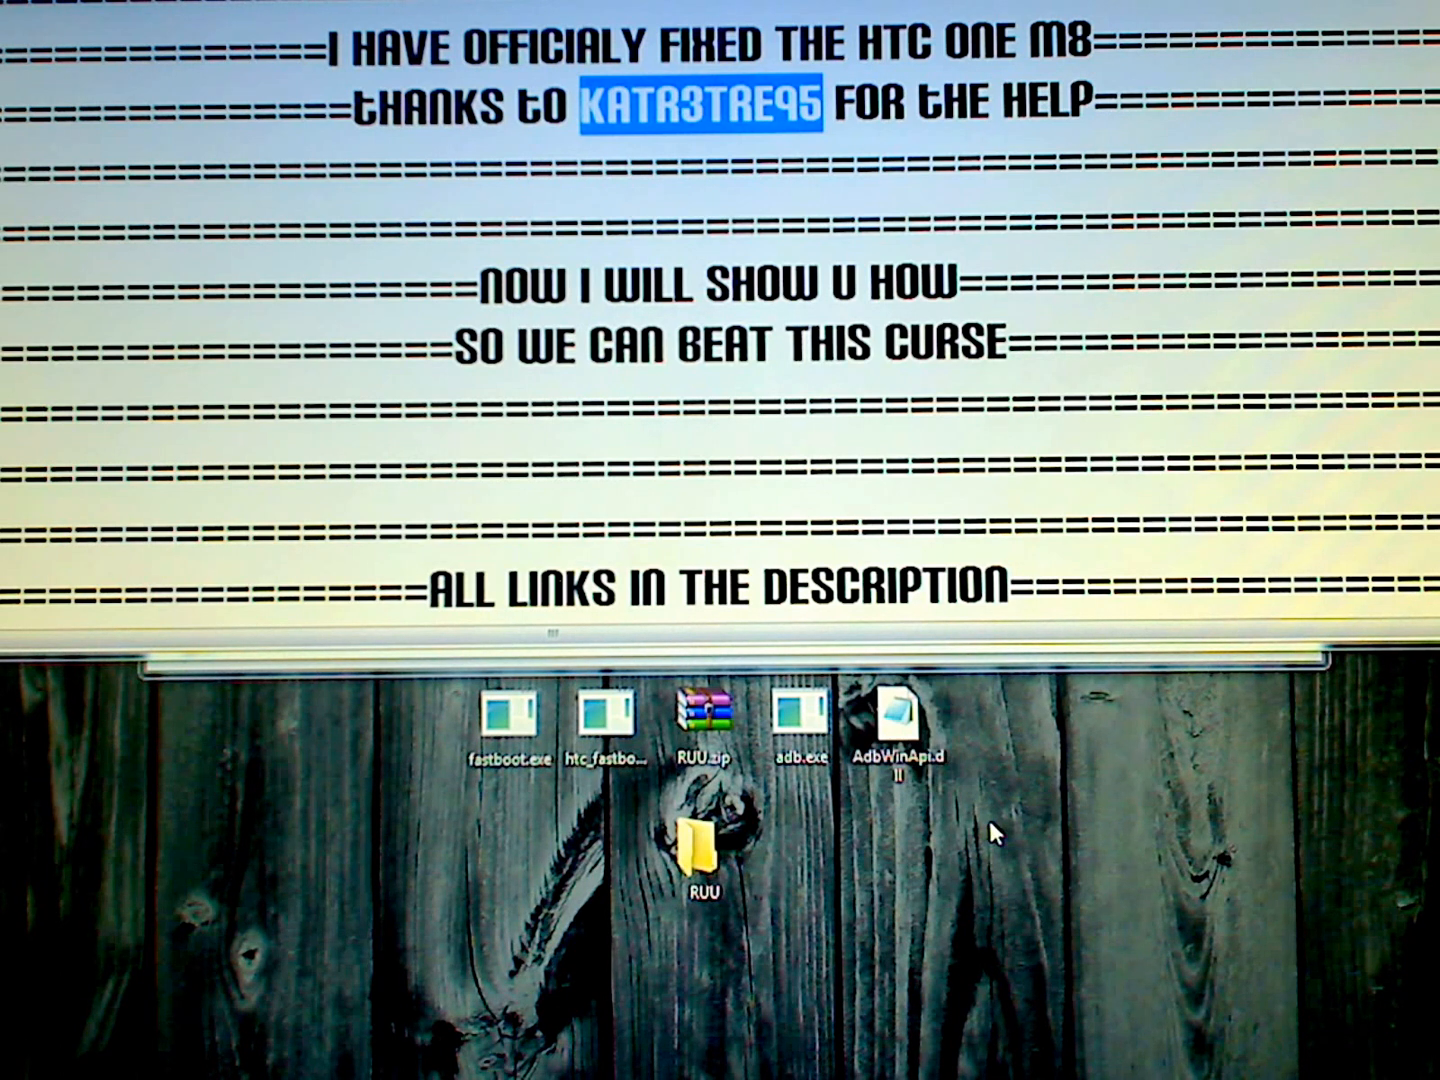
pyautogui.moveTo(432, 806)
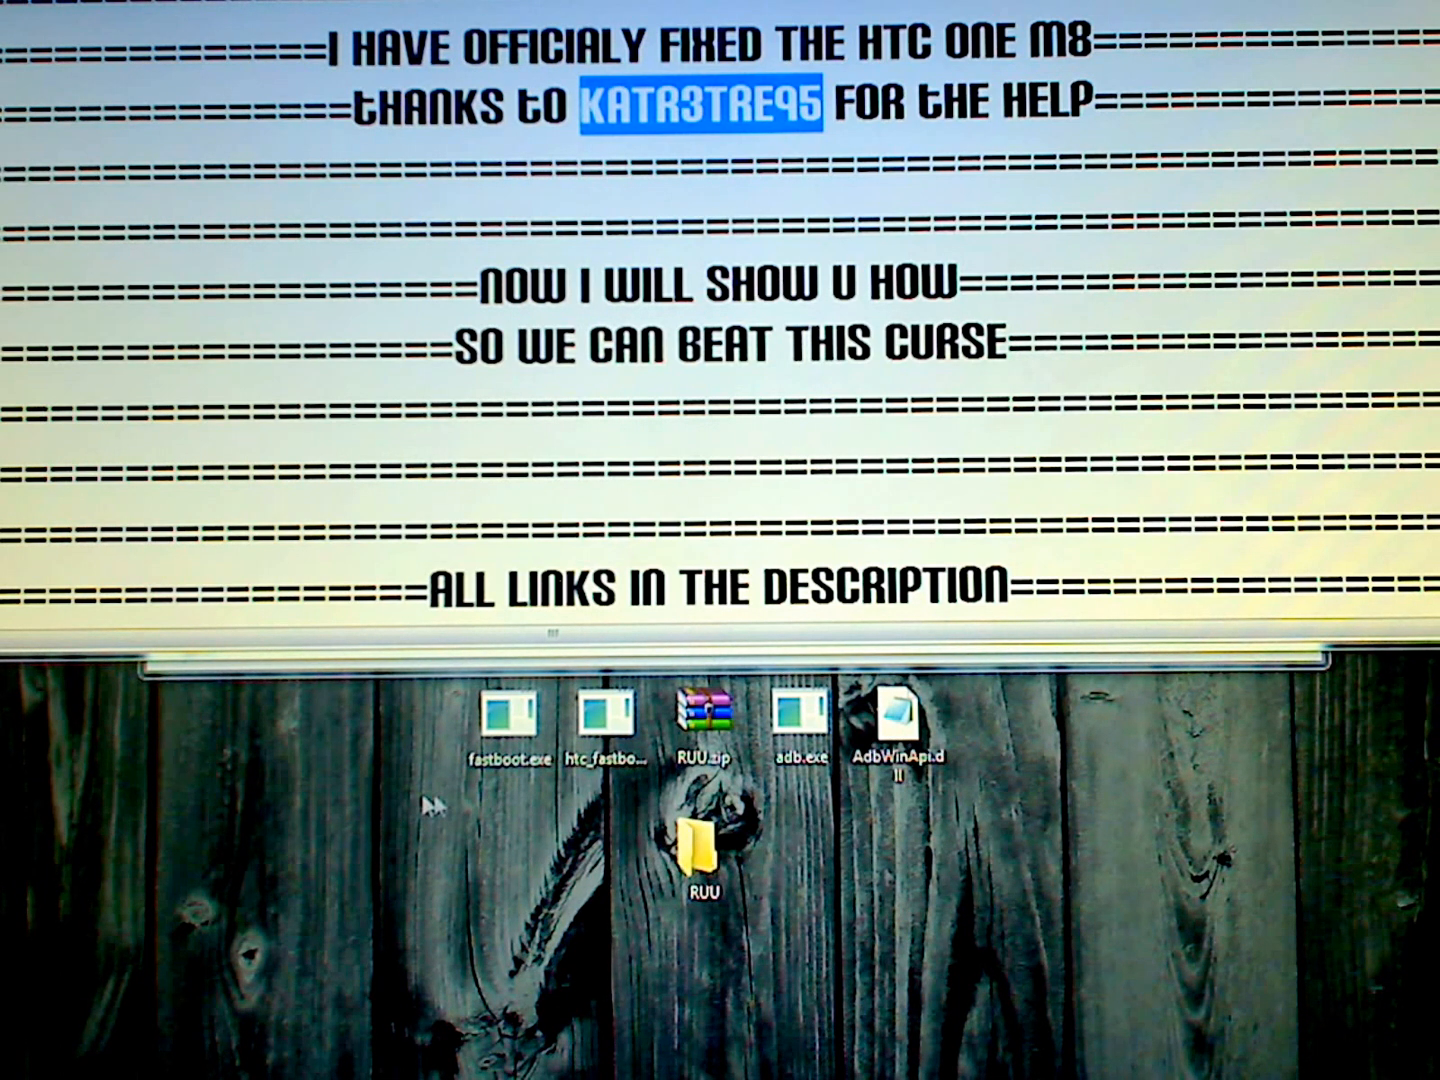
pyautogui.click(696, 860)
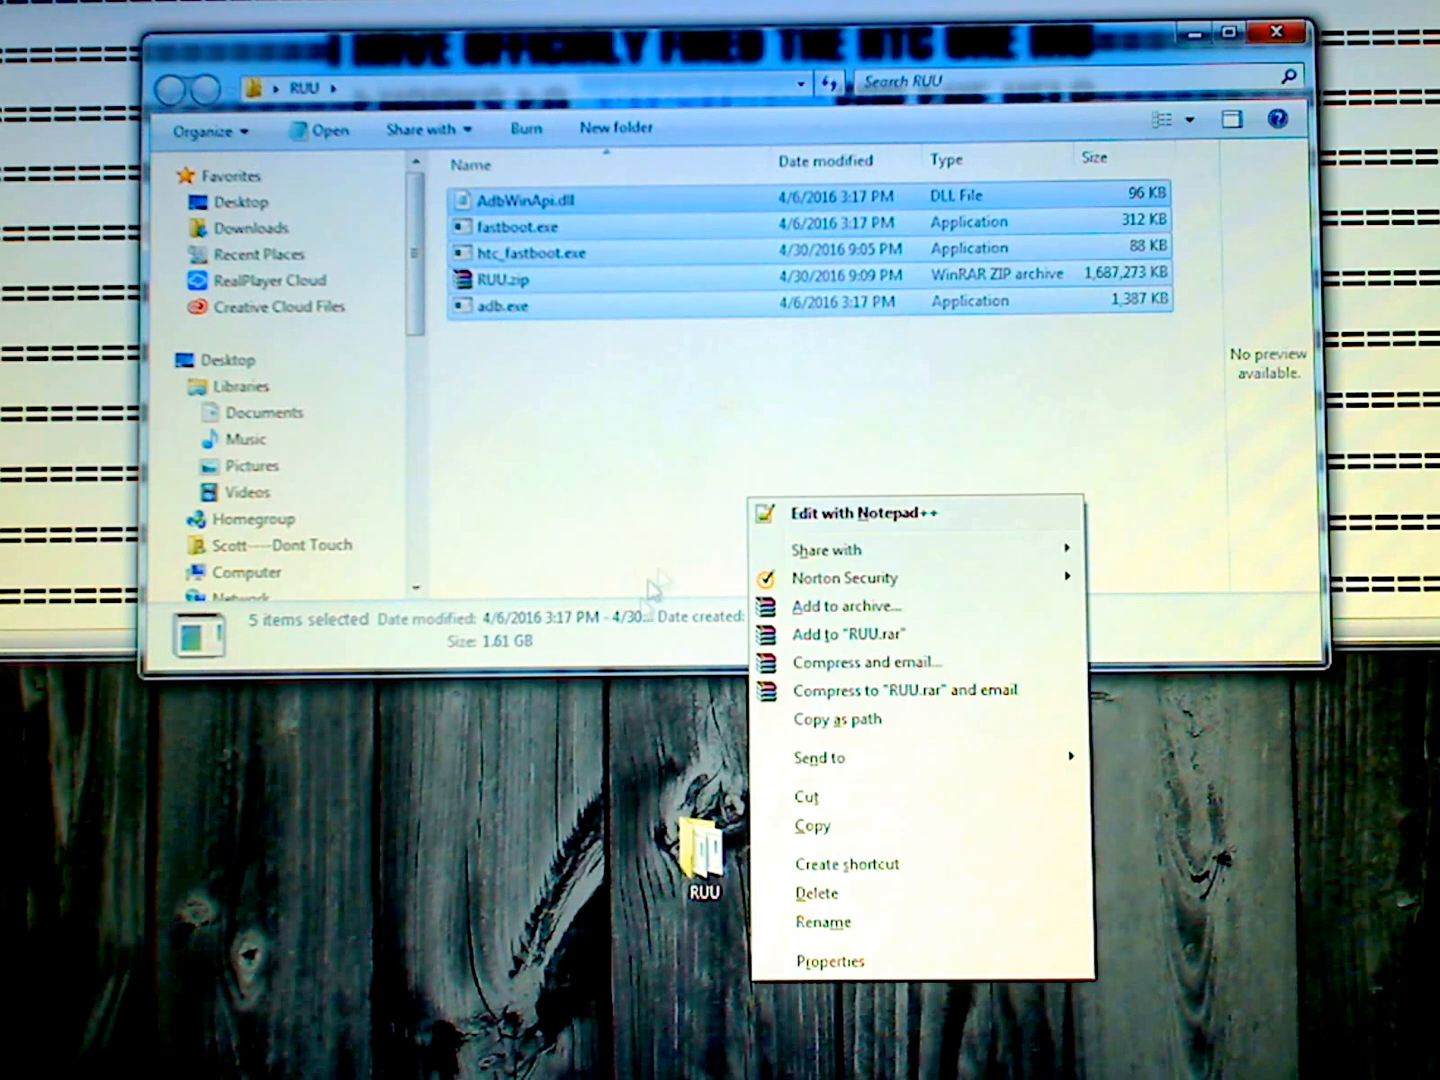
pyautogui.click(638, 456)
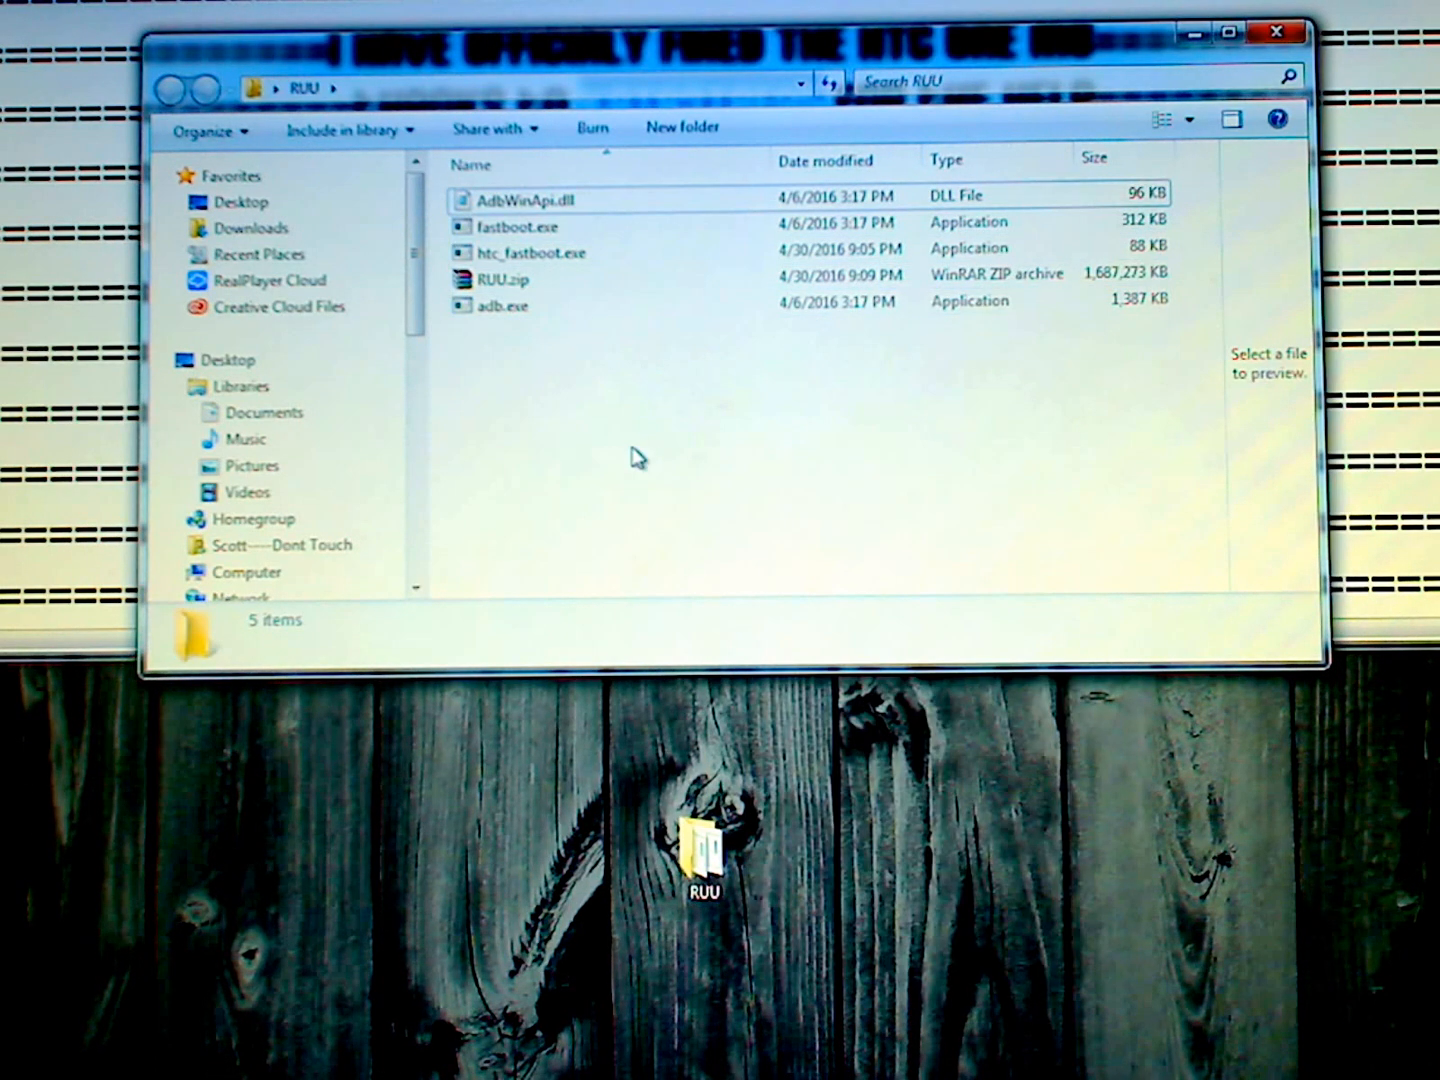
pyautogui.rightClick(638, 458)
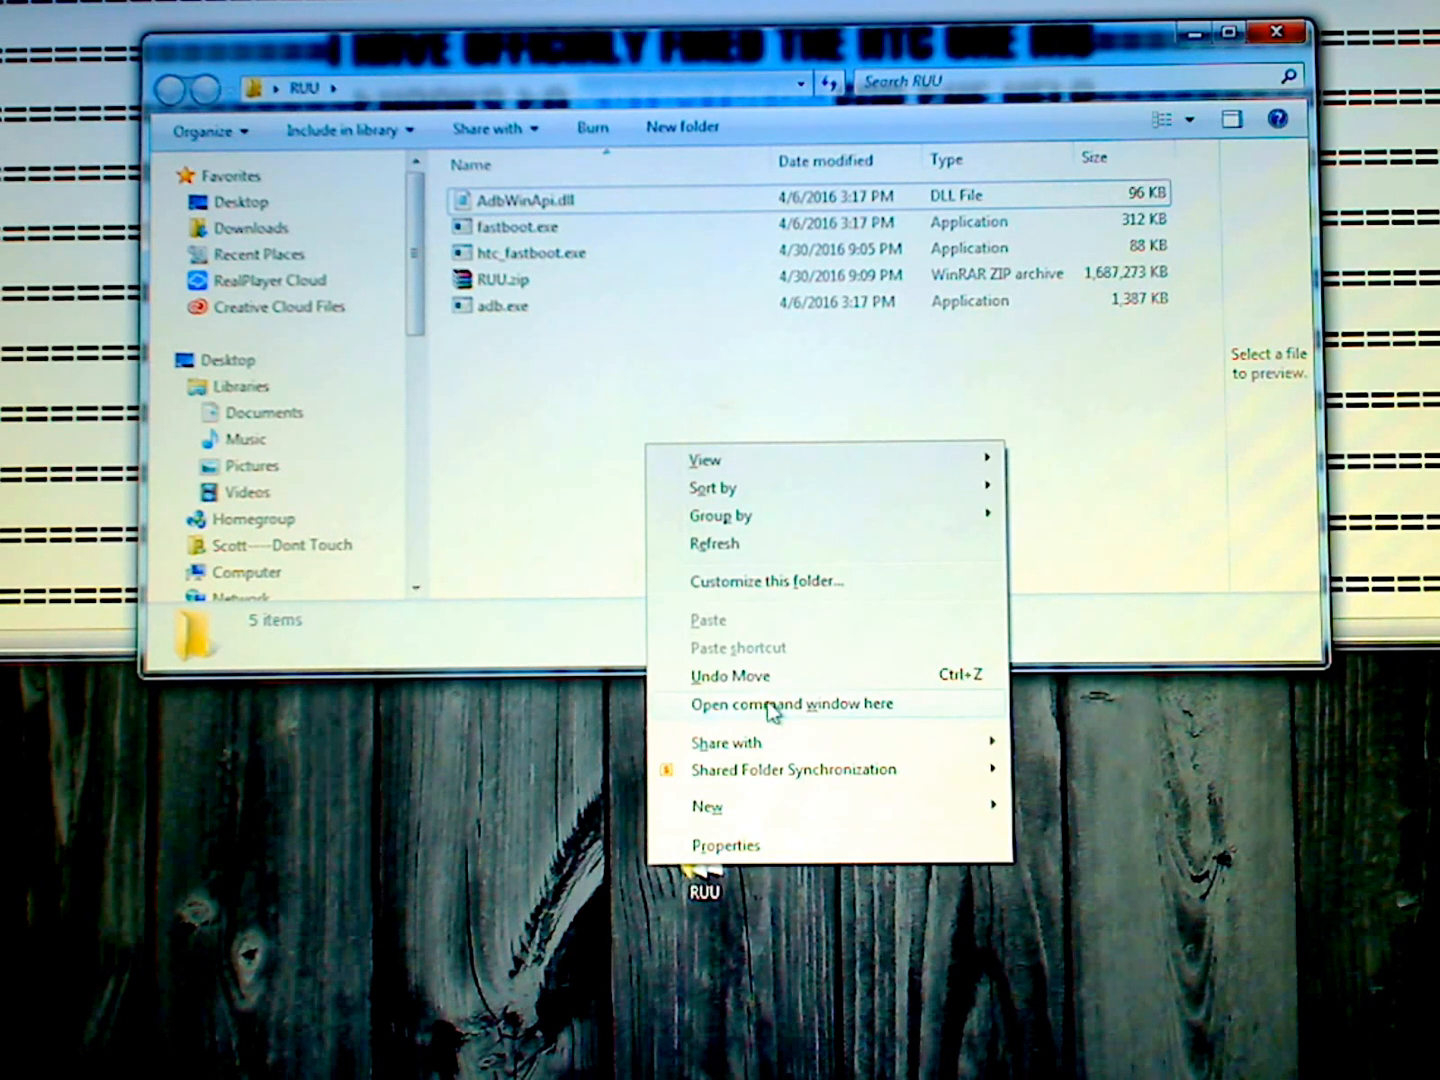
pyautogui.click(774, 704)
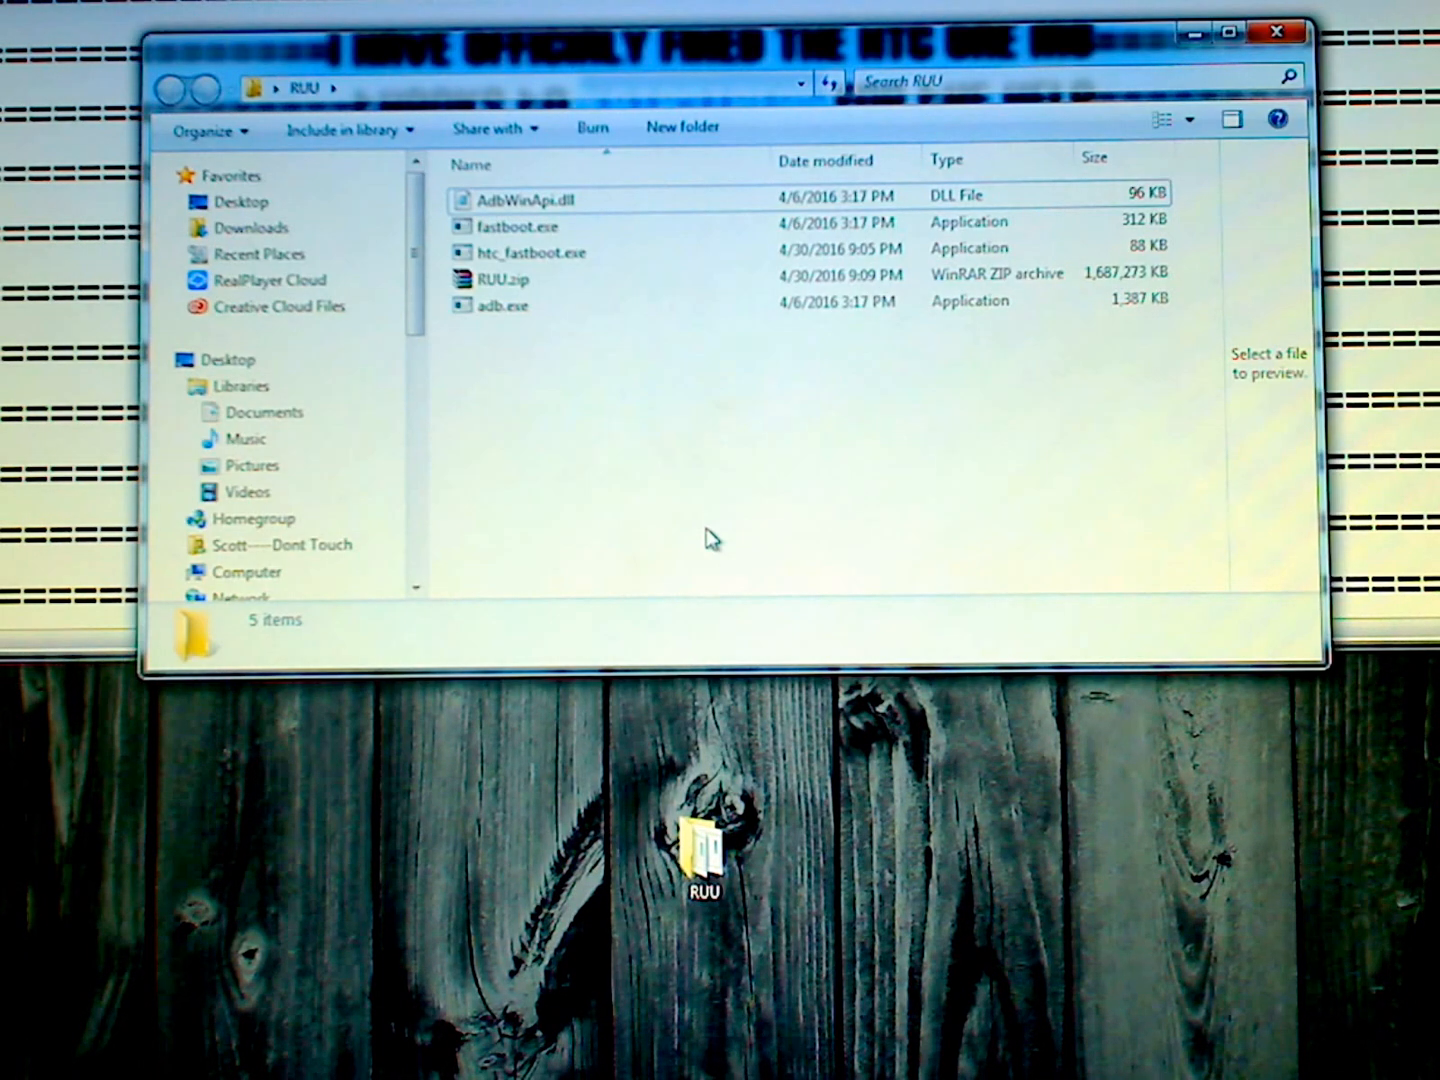
# Start a command window whose prompt is already at Desktop\RUU.
pyautogui.rightClick(710, 538)
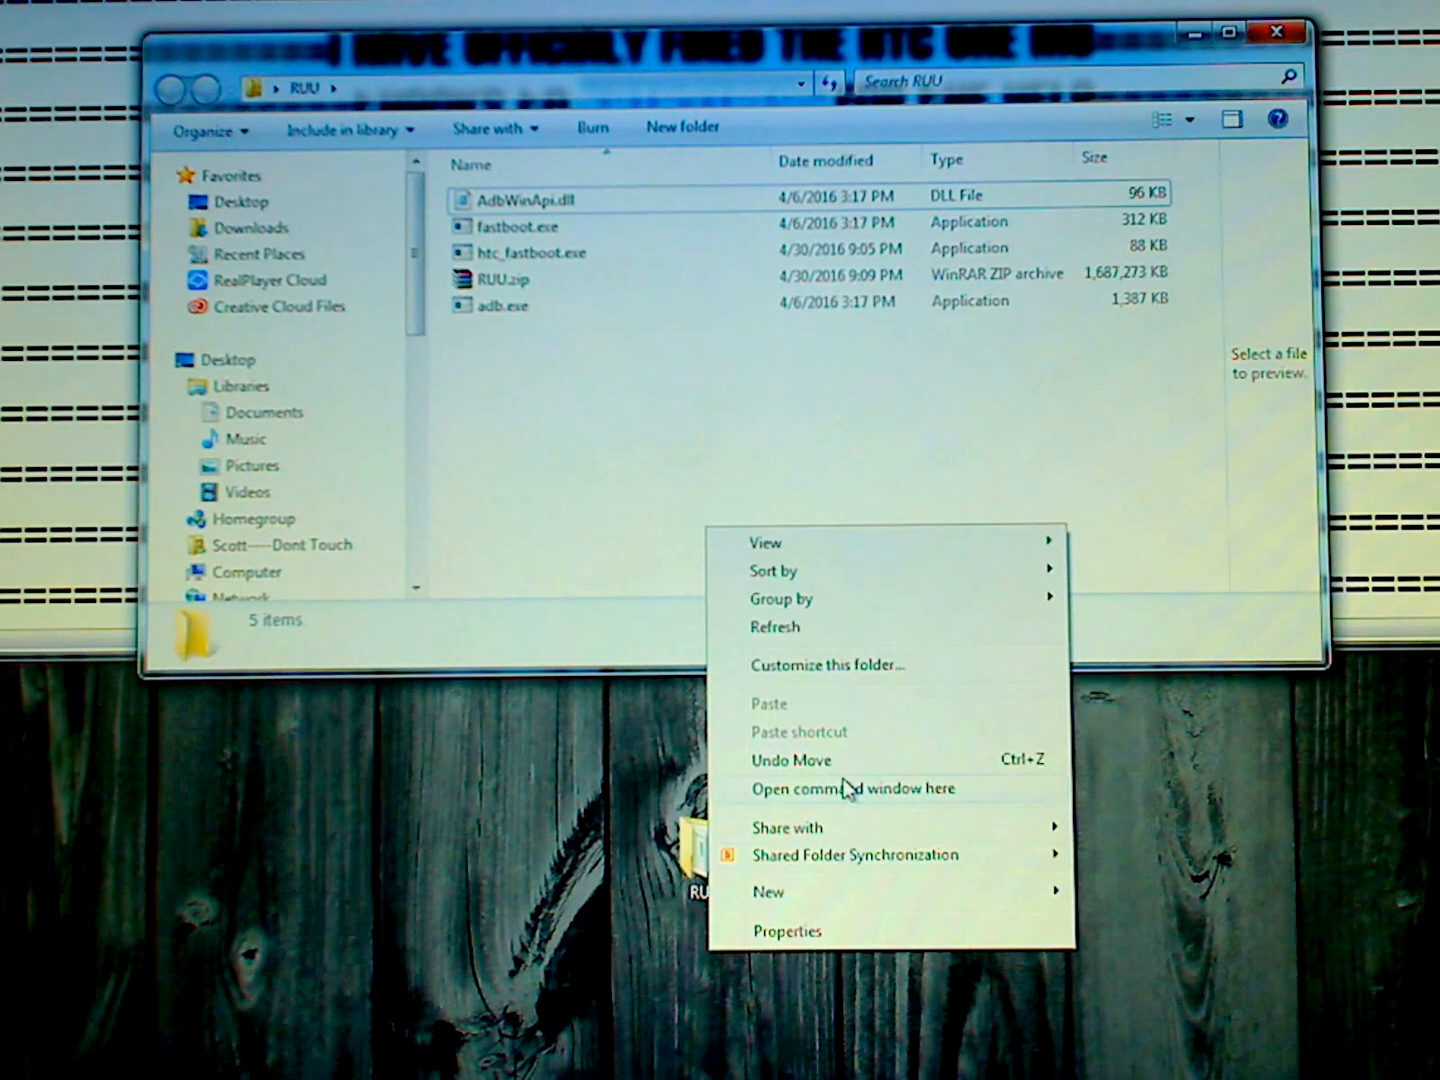
pyautogui.click(856, 788)
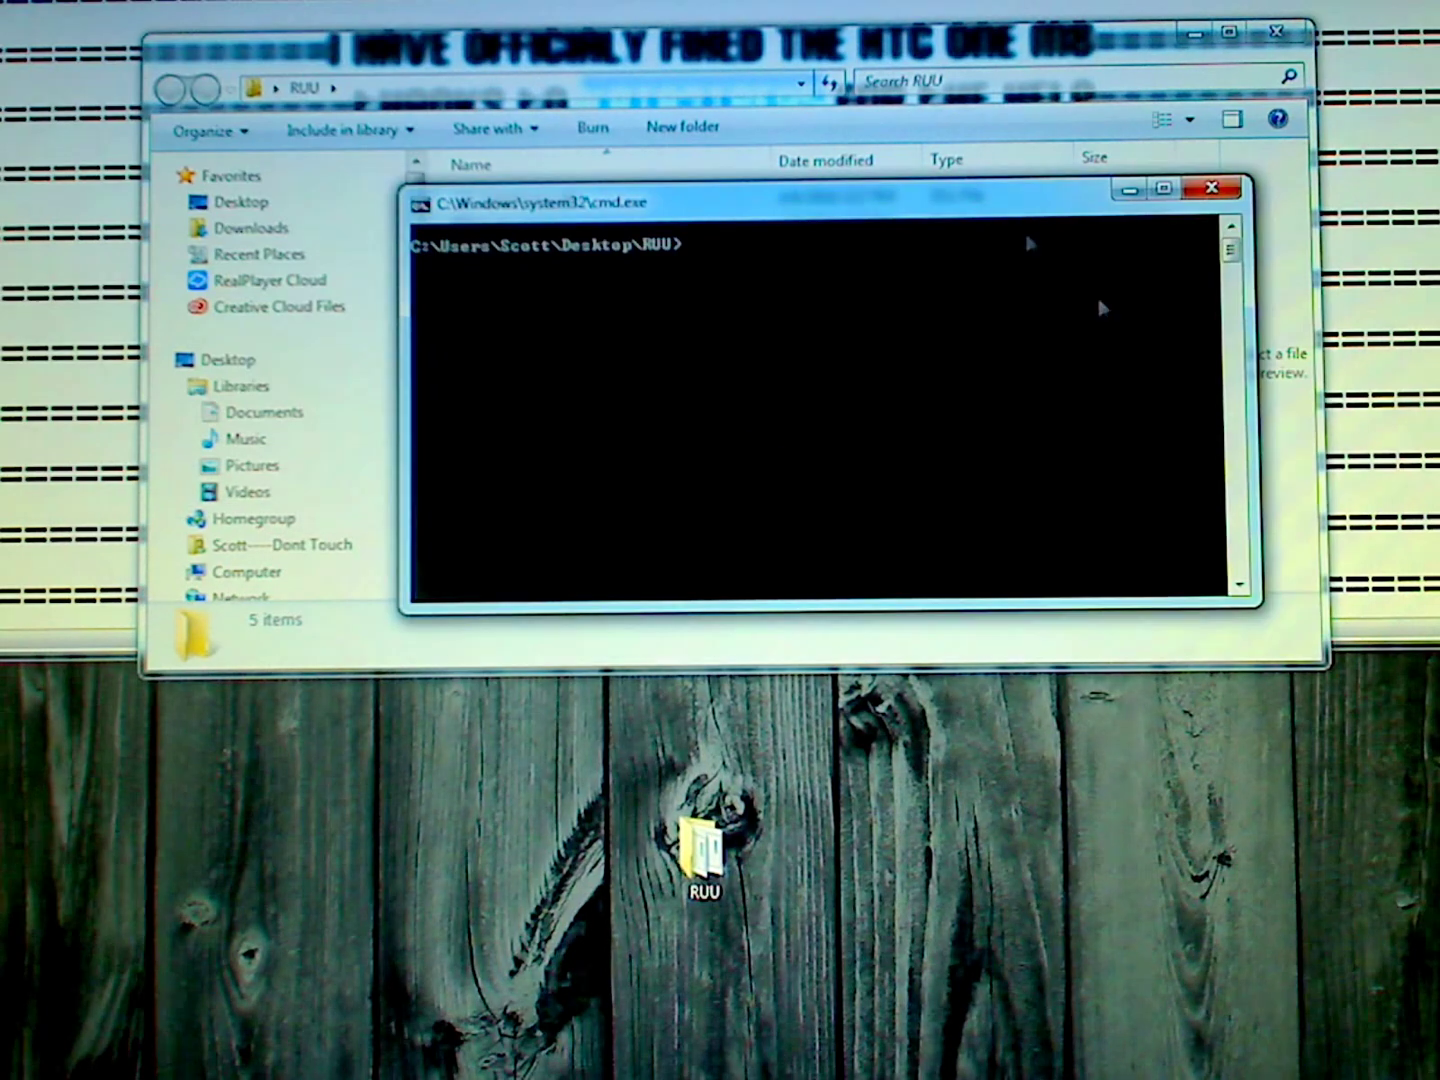